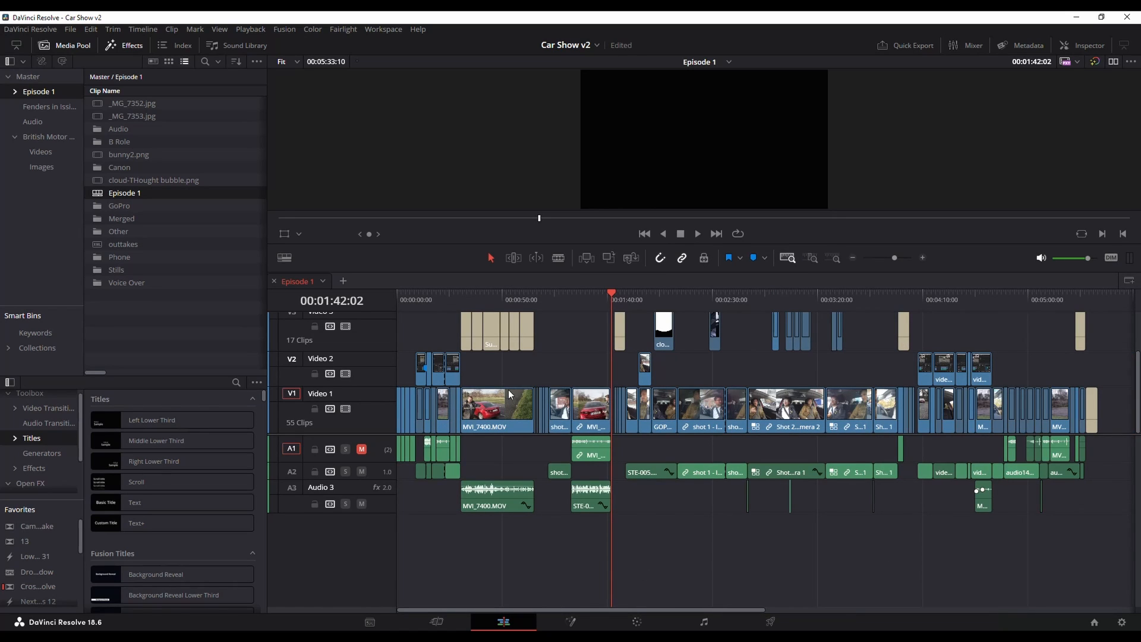
mouse_move(757, 517)
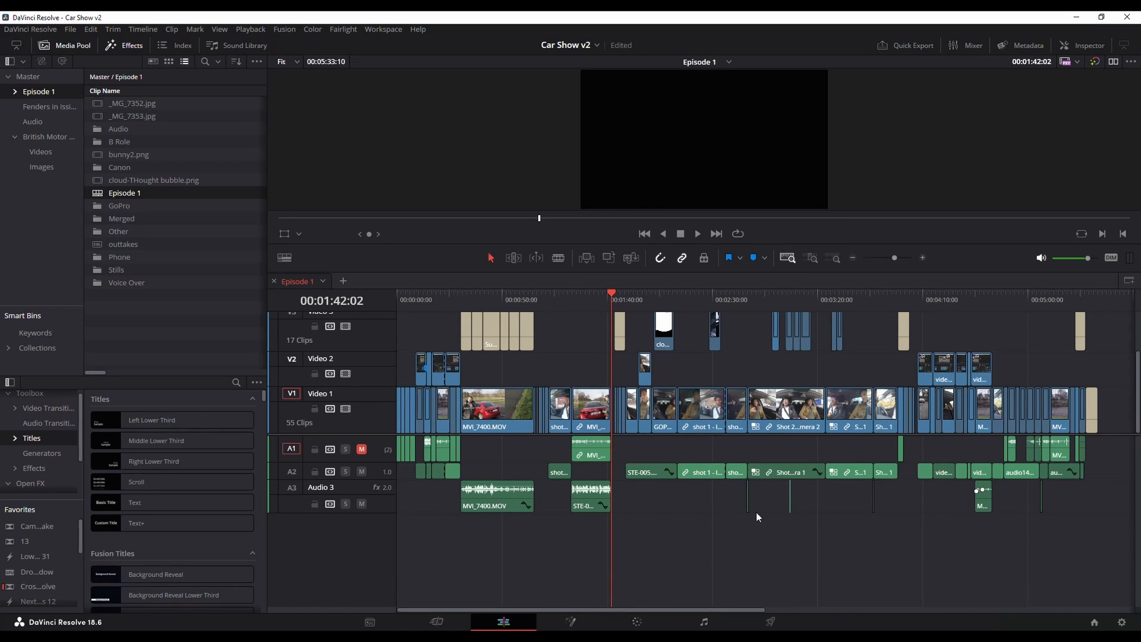
click(91, 29)
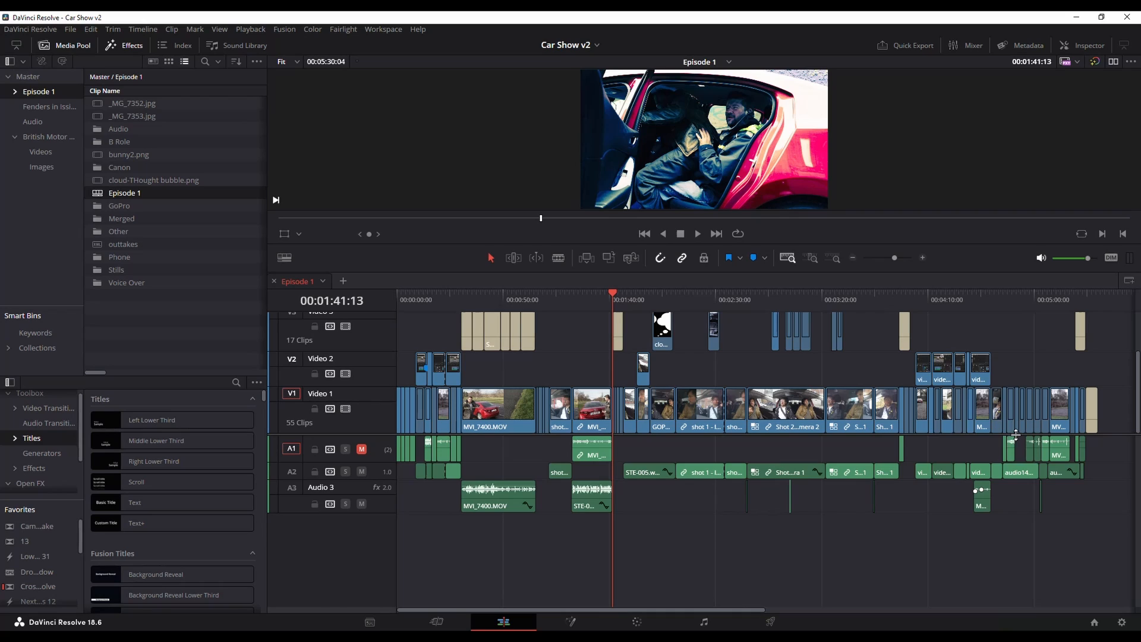
mouse_move(741, 451)
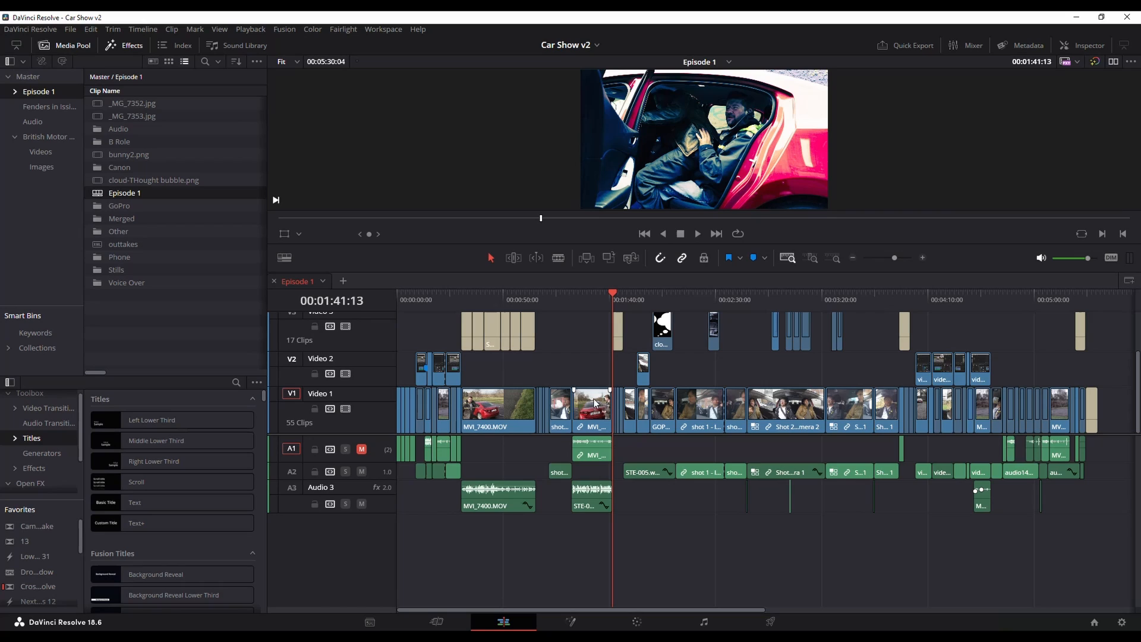
mouse_move(612, 451)
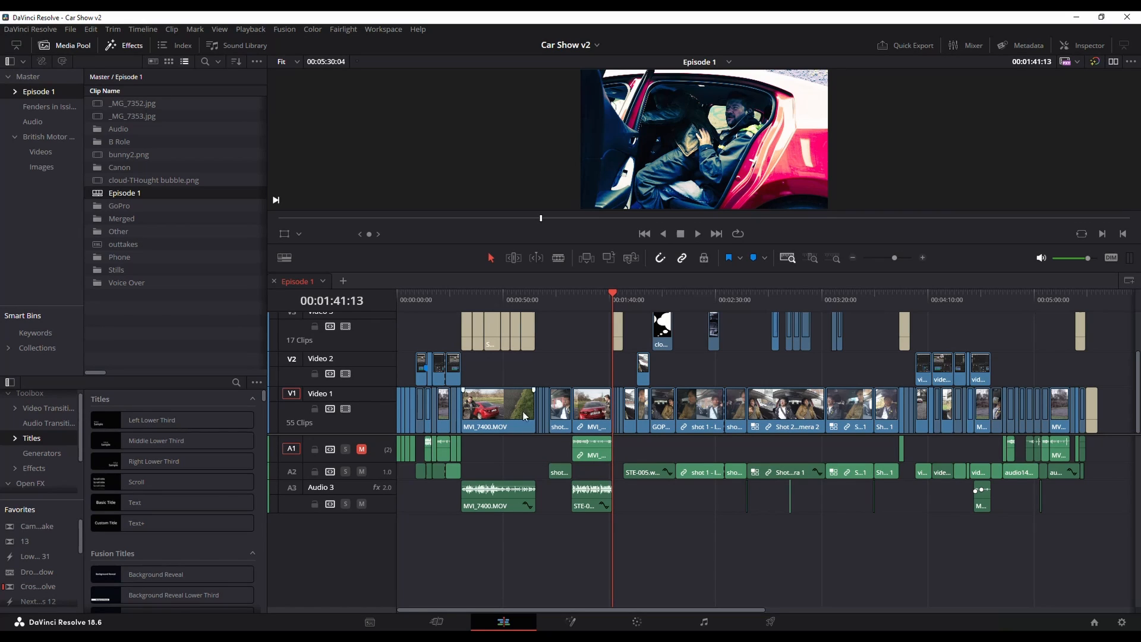
mouse_move(788, 470)
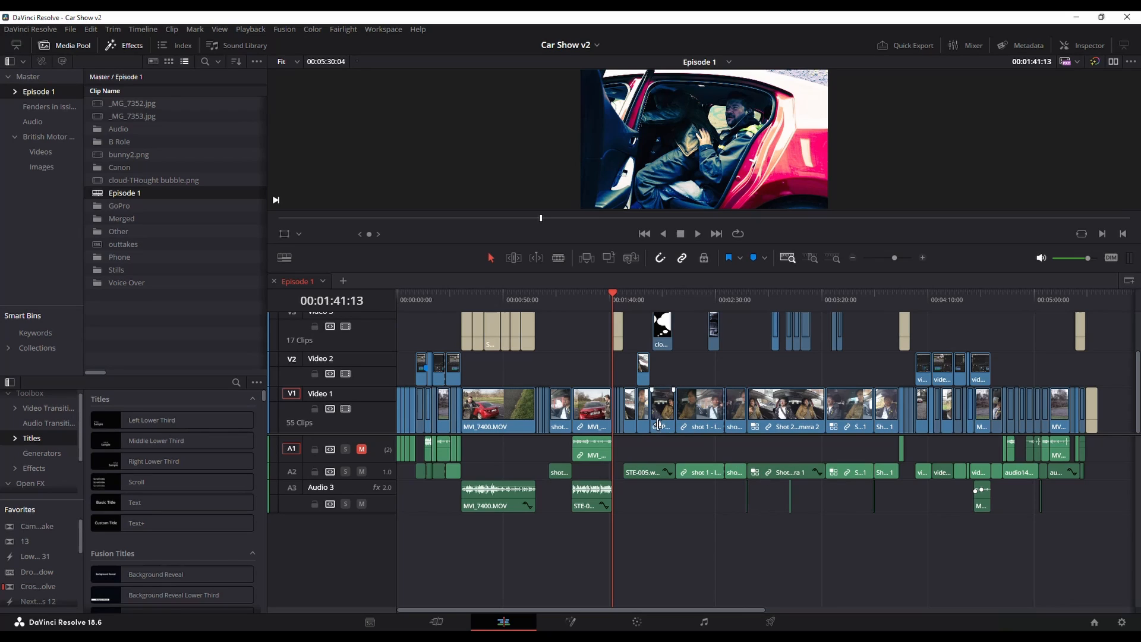
mouse_move(314, 449)
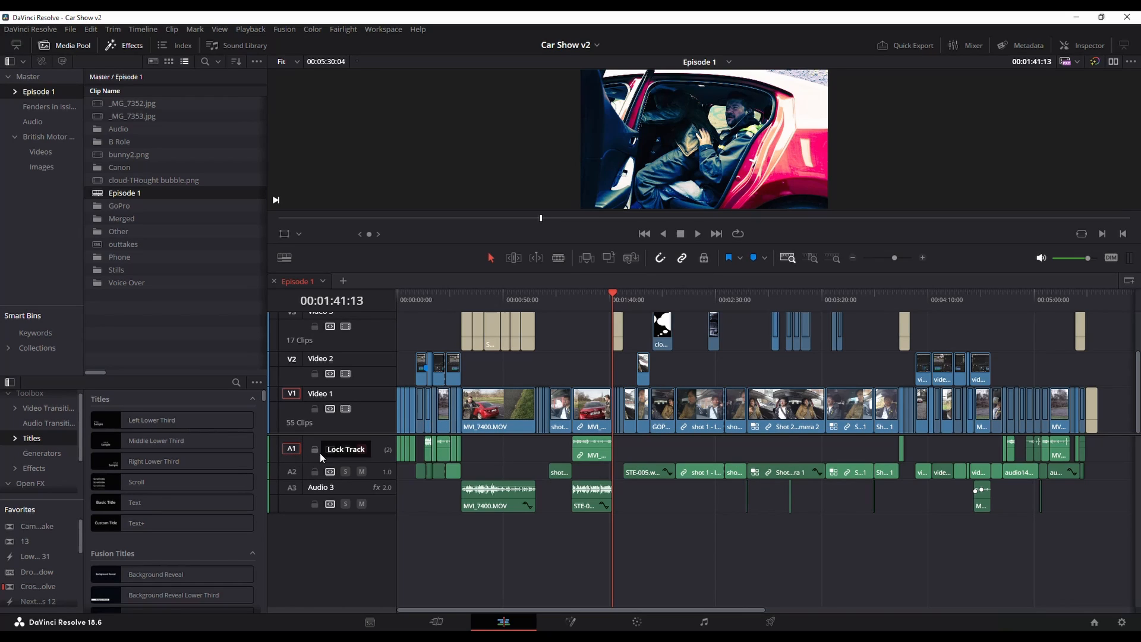
click(362, 449)
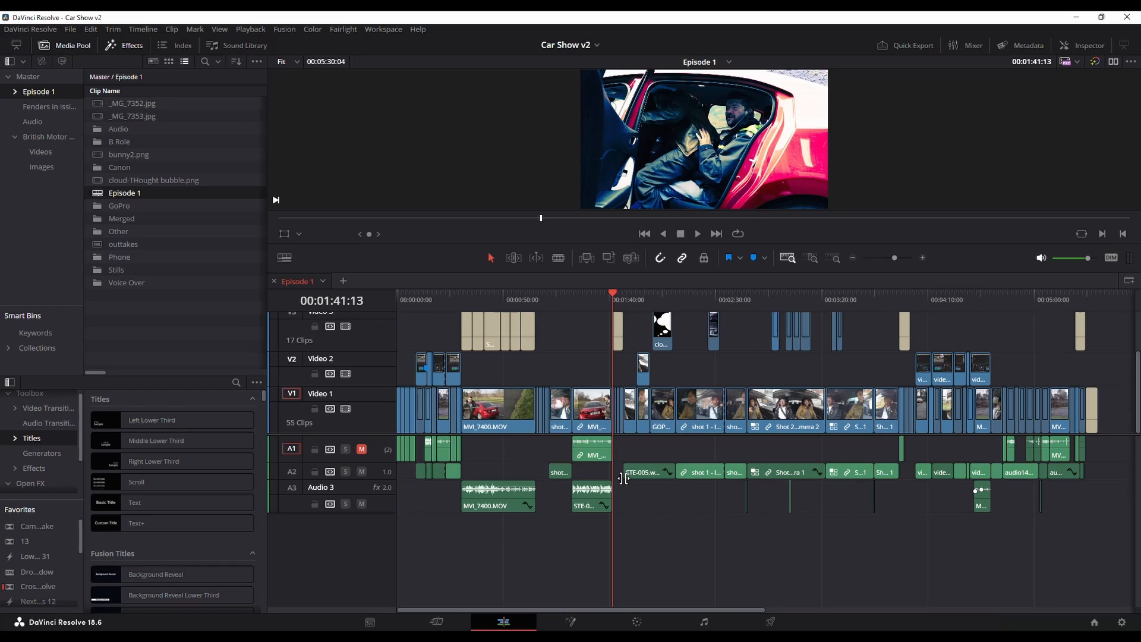